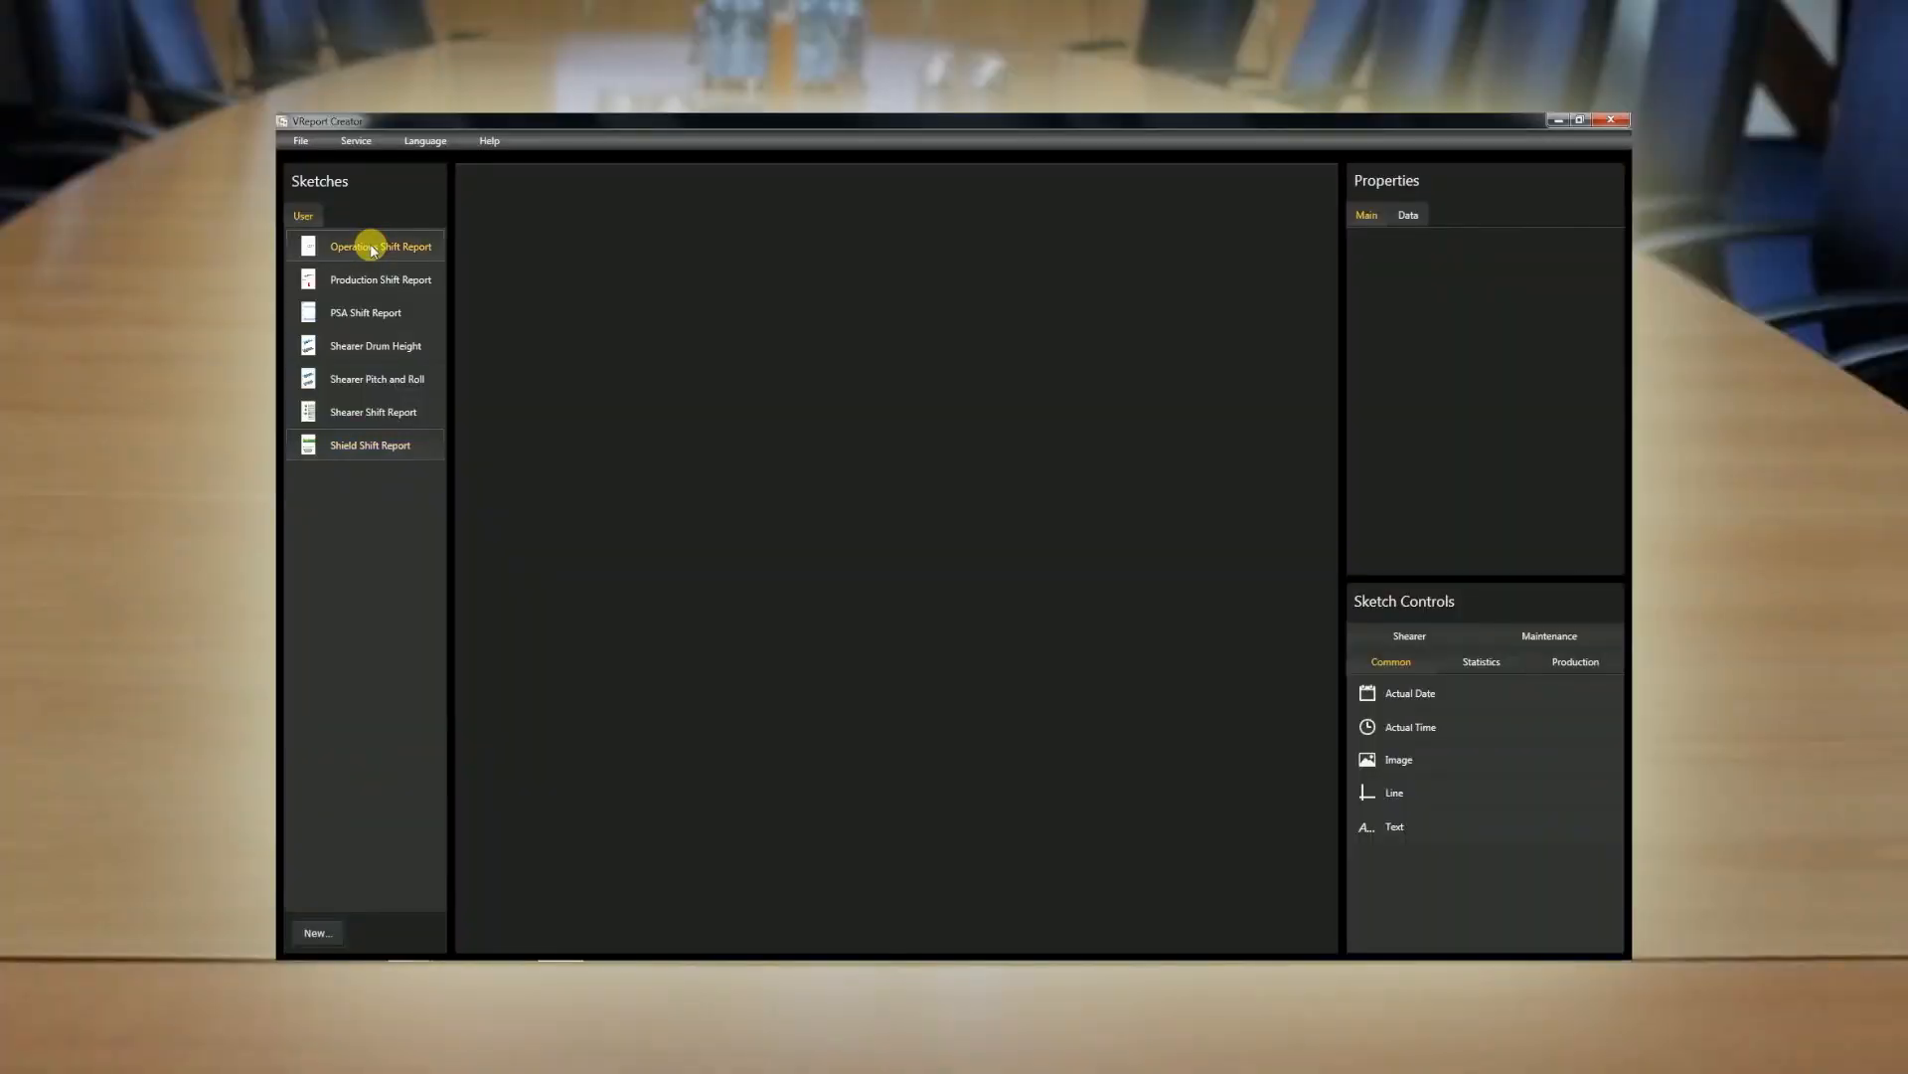
Preview the Operations Shift Report and Shearer Drum Height sketches, then start a new Production Statistic sketch
left_click(379, 245)
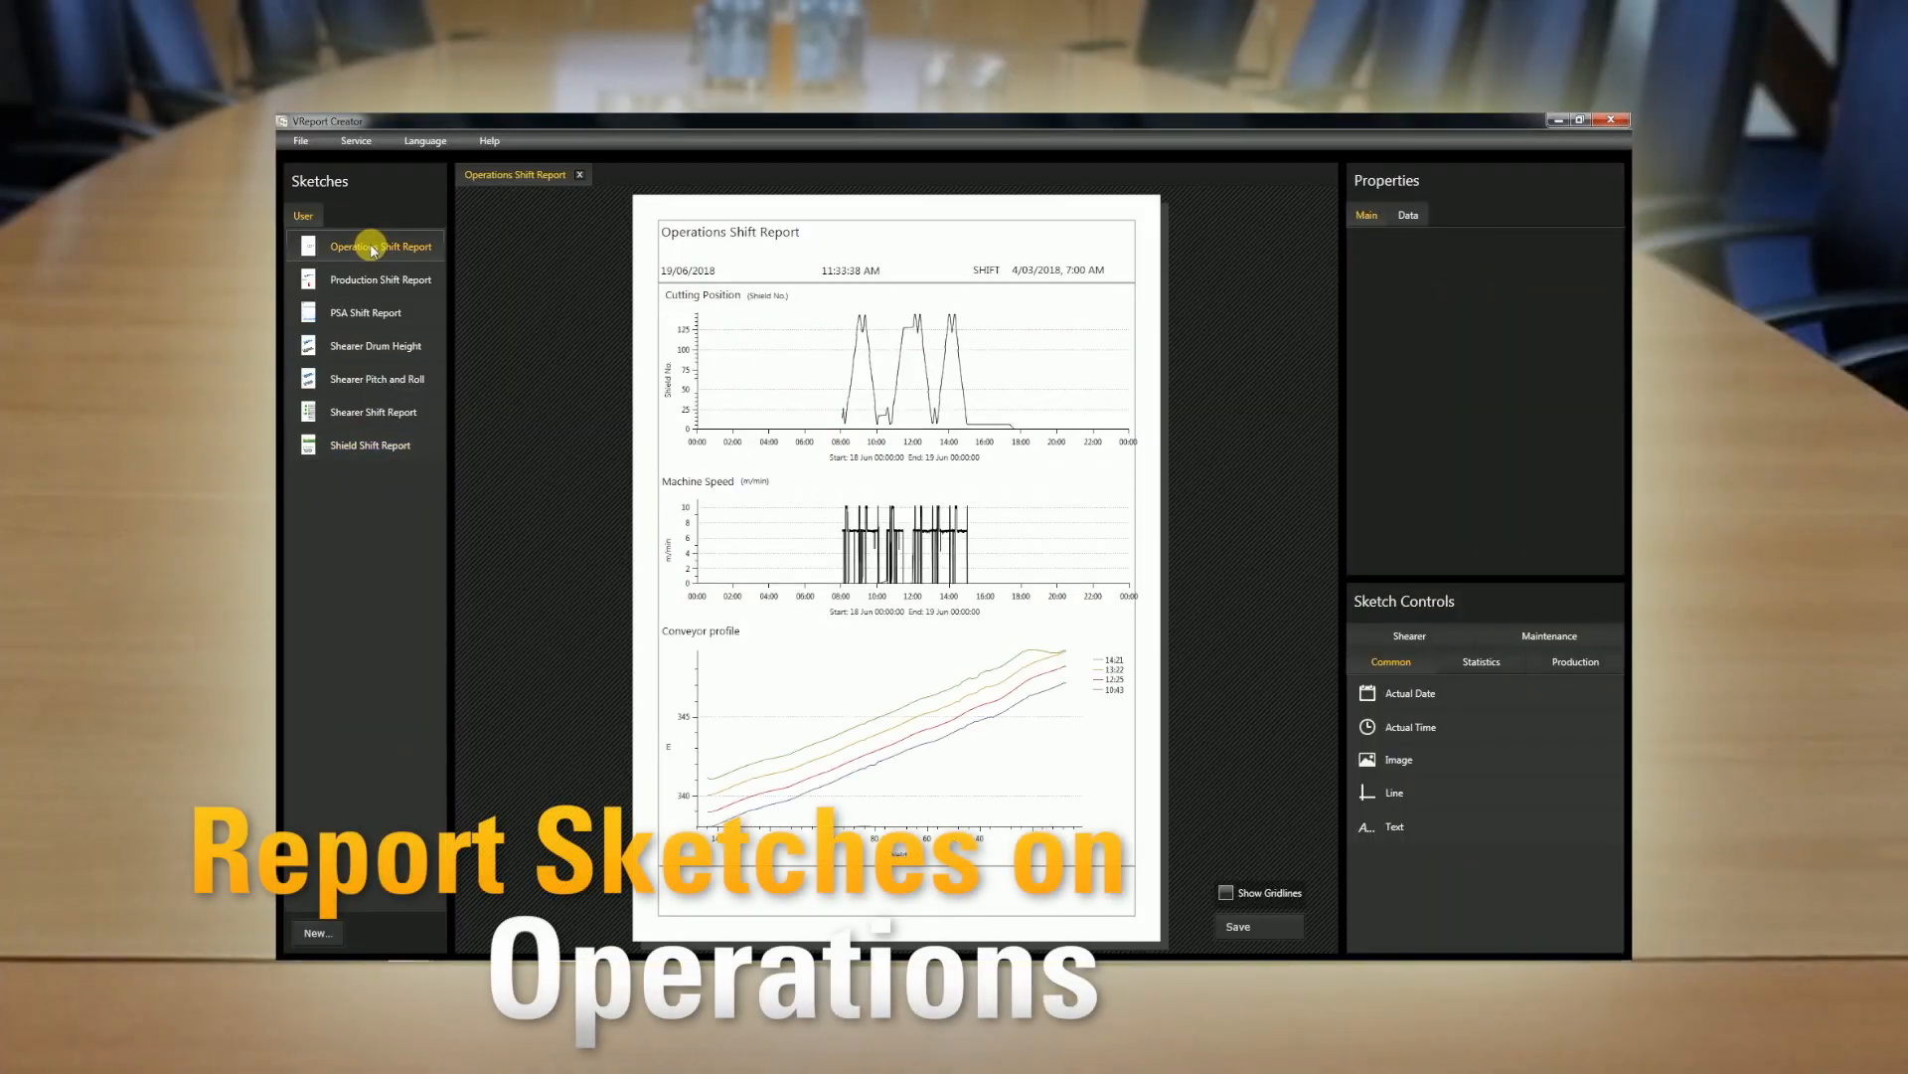
left_click(379, 345)
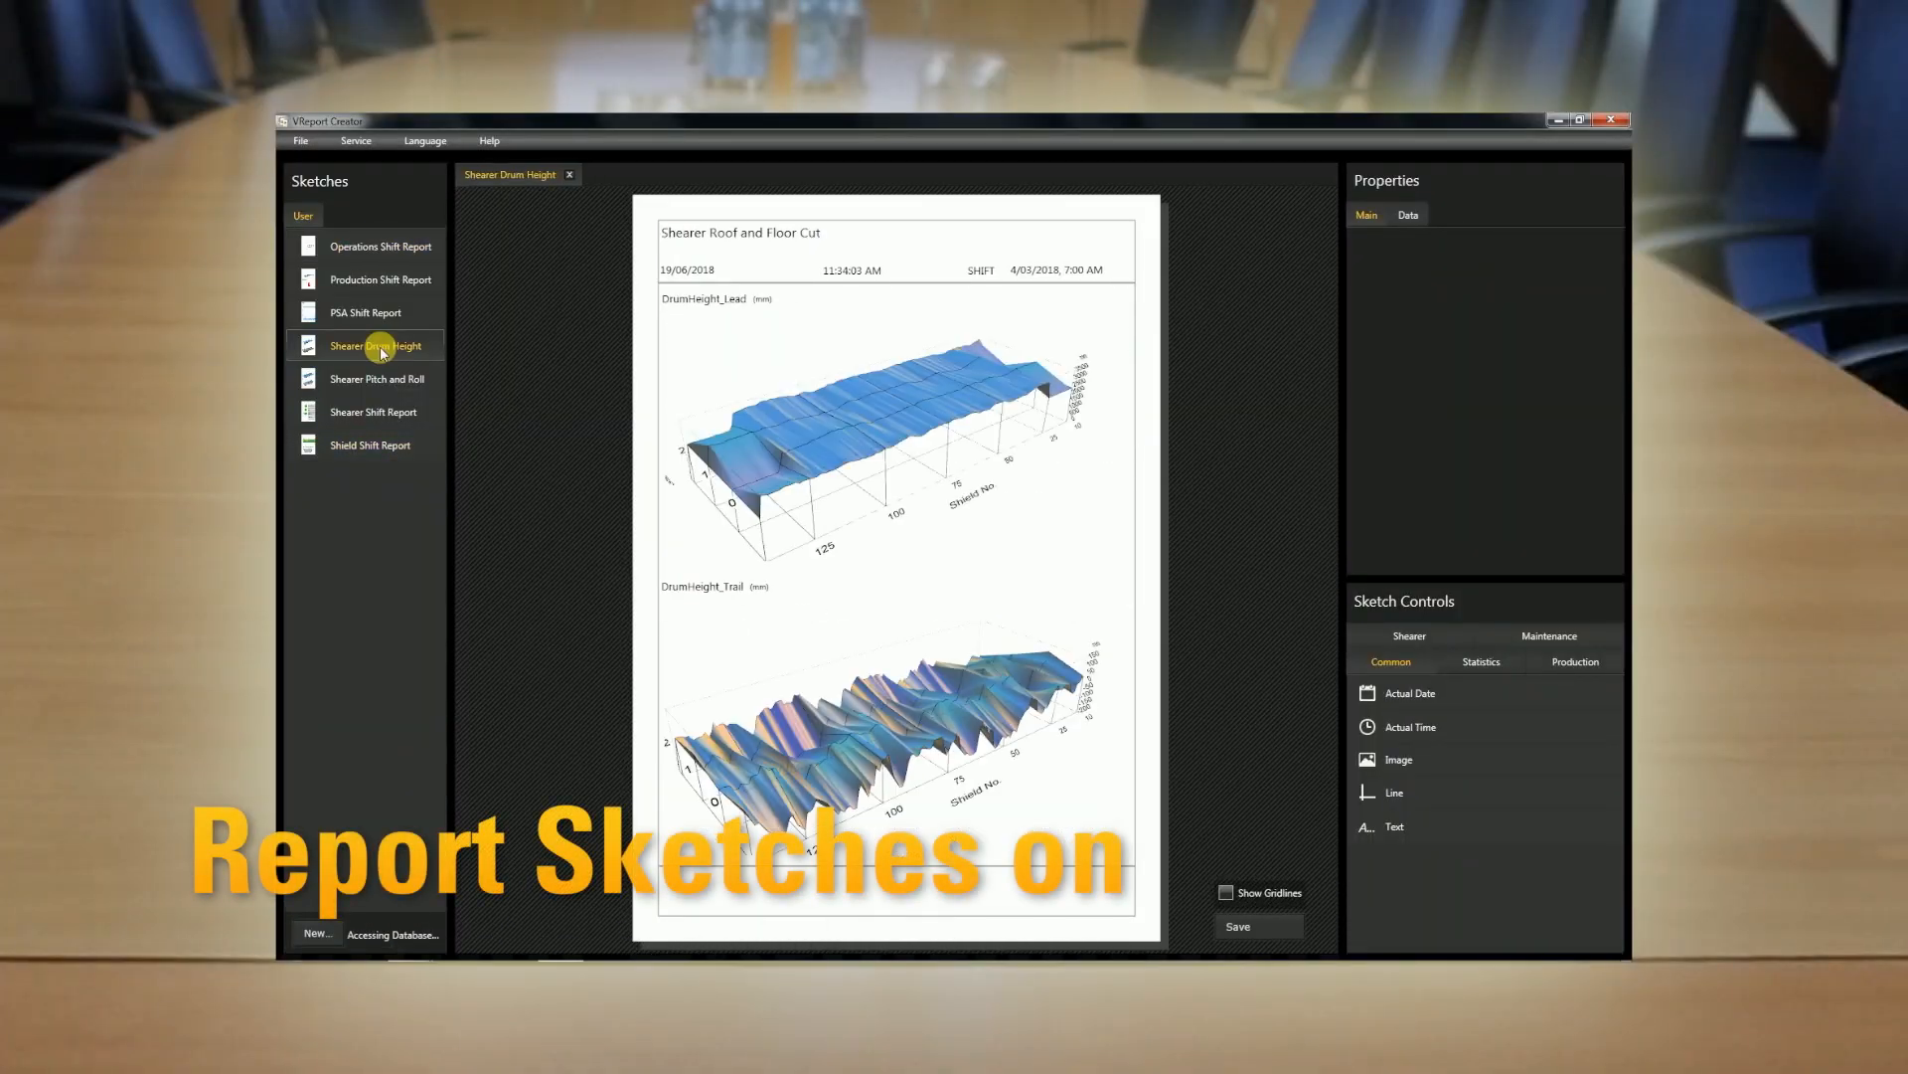
left_click(373, 444)
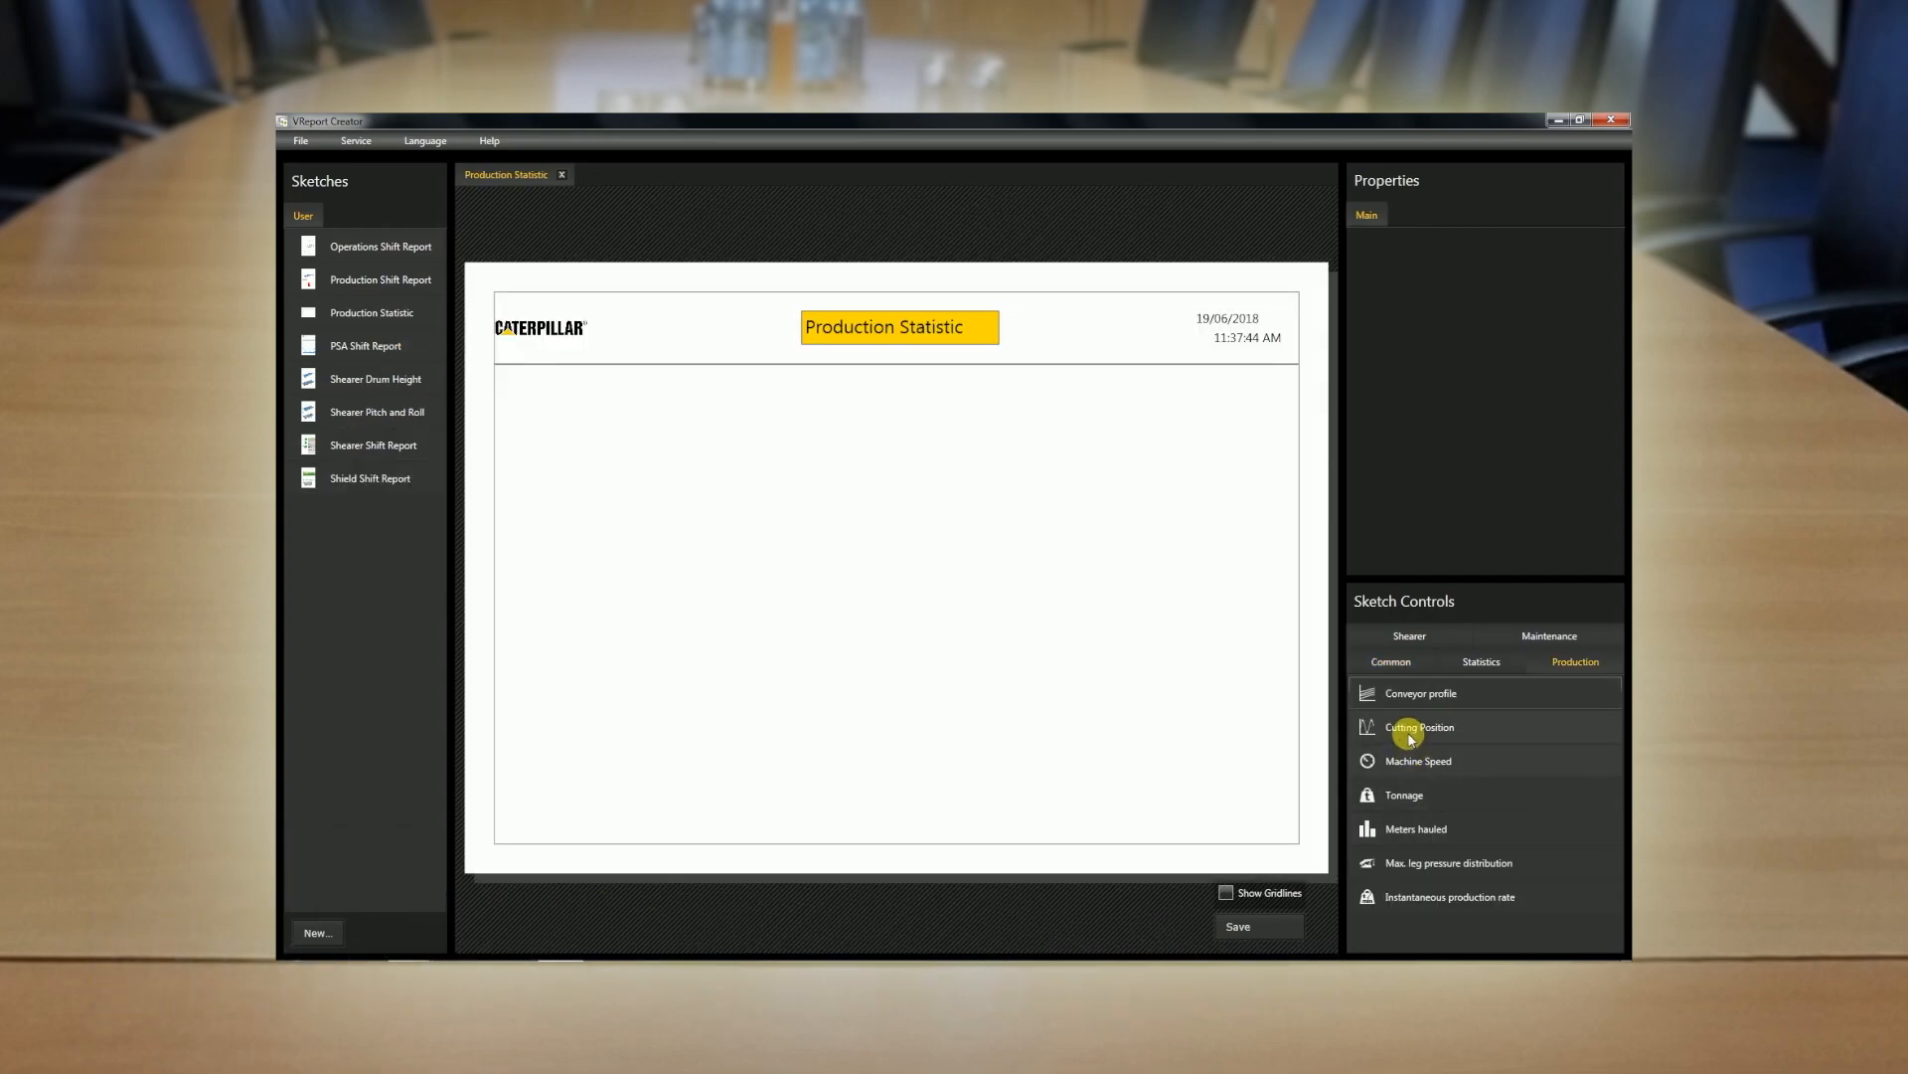
Add a Cutting Position chart to the sketch and set its period to Day
left_click_drag(1419, 726, 568, 418)
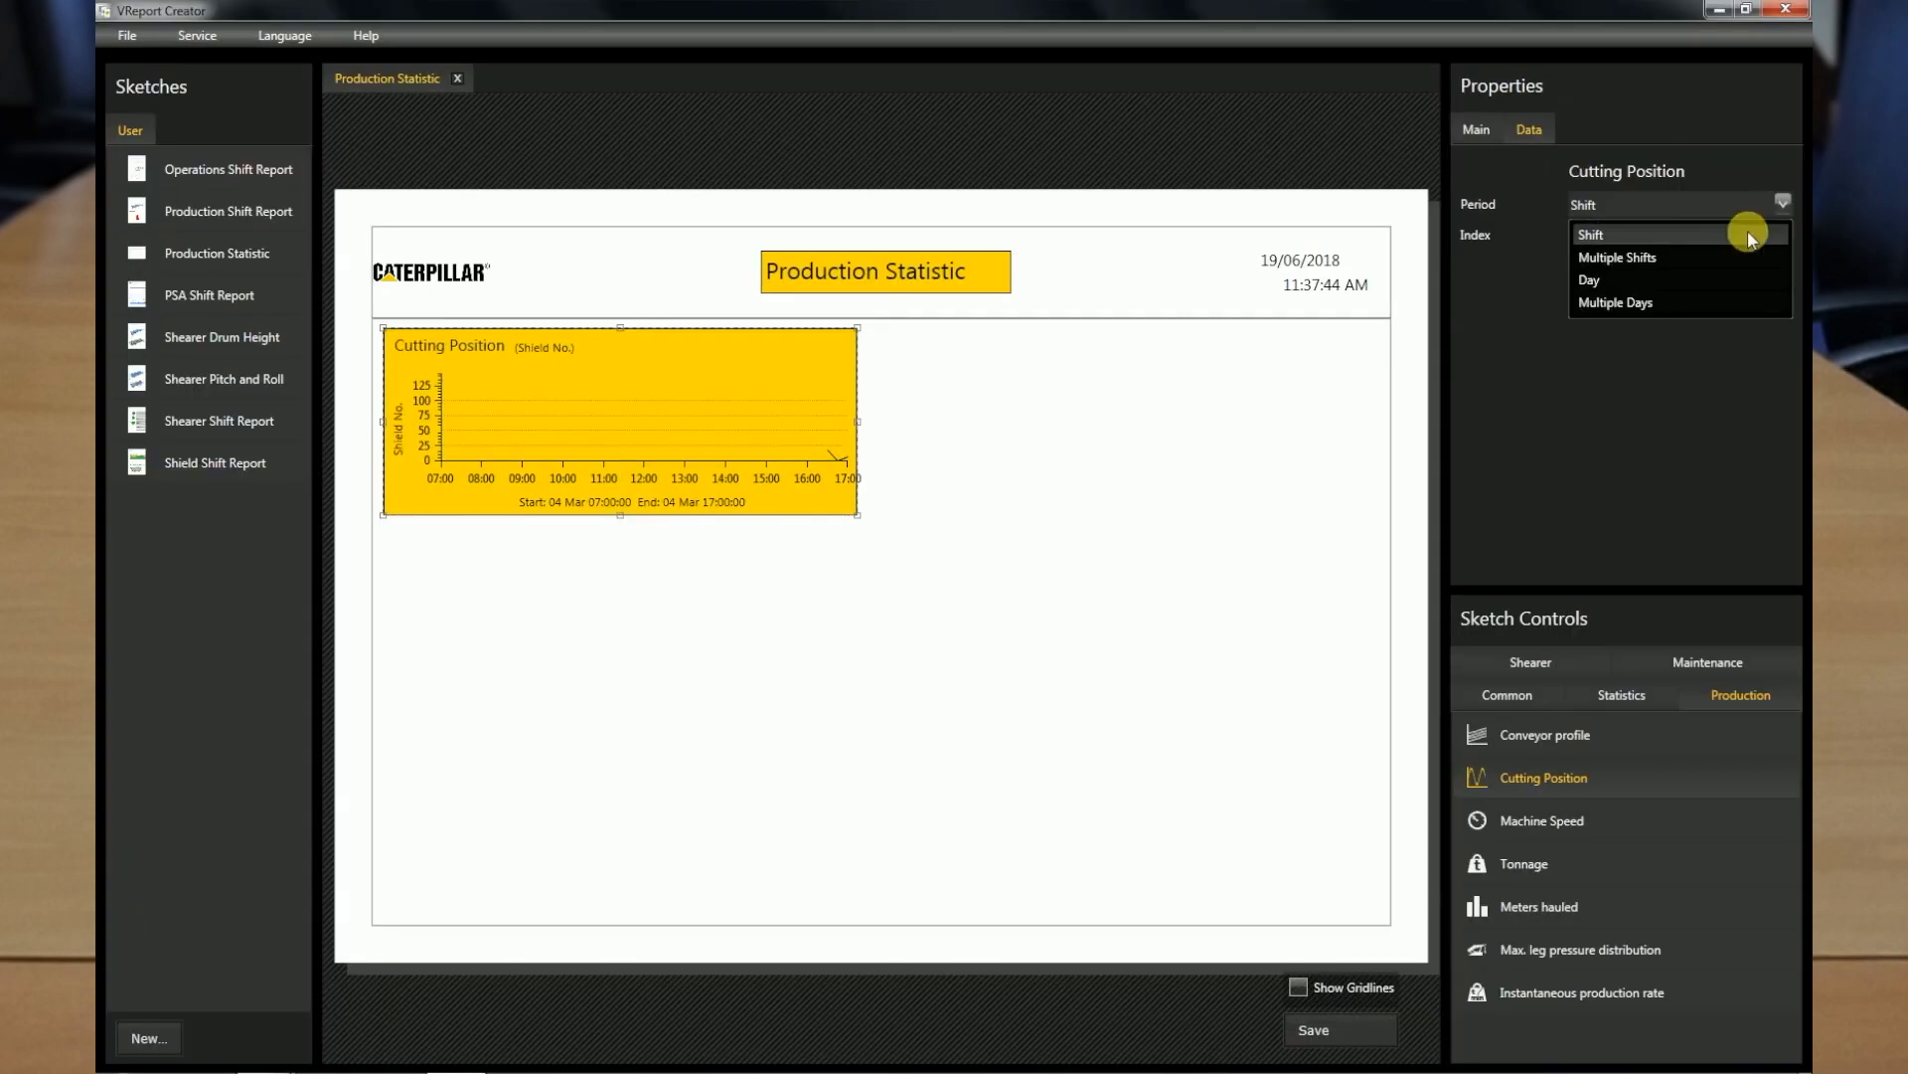
left_click(1589, 278)
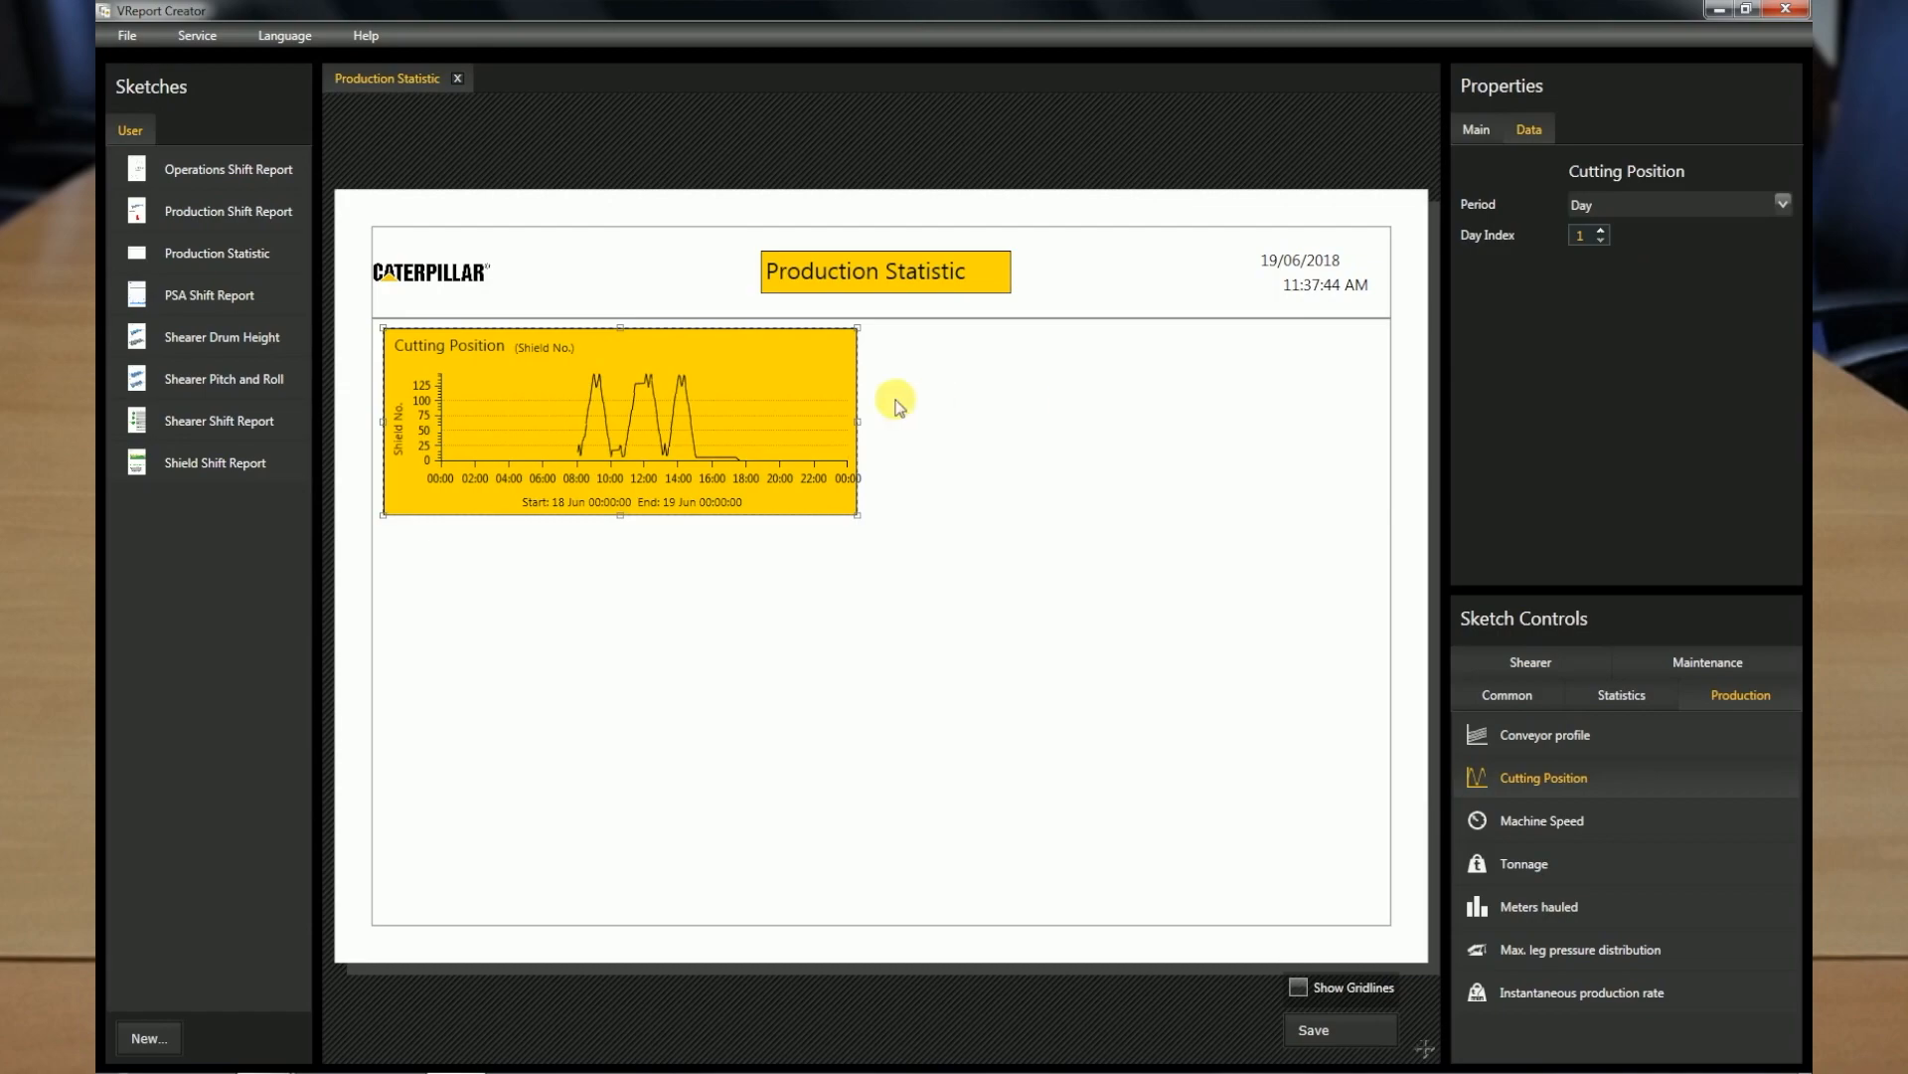
Add the Machine Speed, production rate and Meters hauled charts, then save as Production_Statistic_1
left_click_drag(1541, 819, 622, 628)
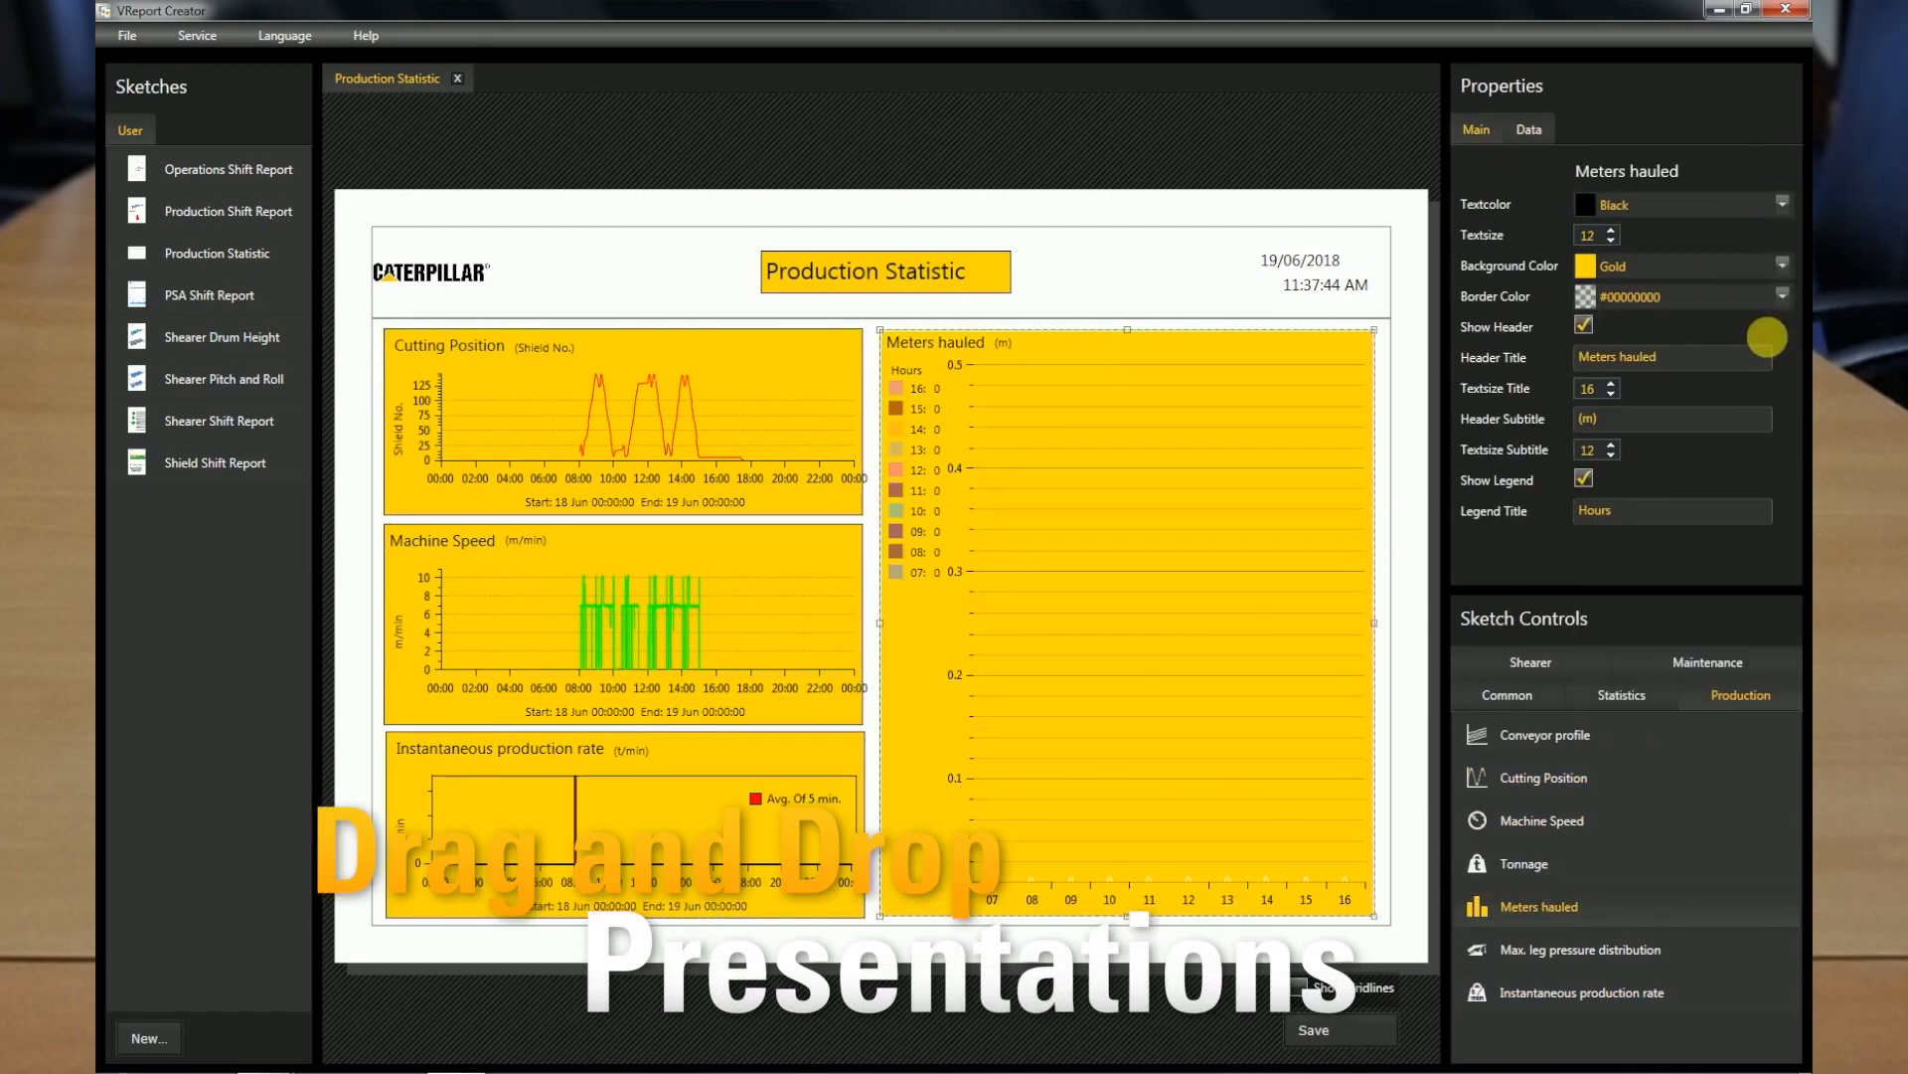
left_click(1528, 129)
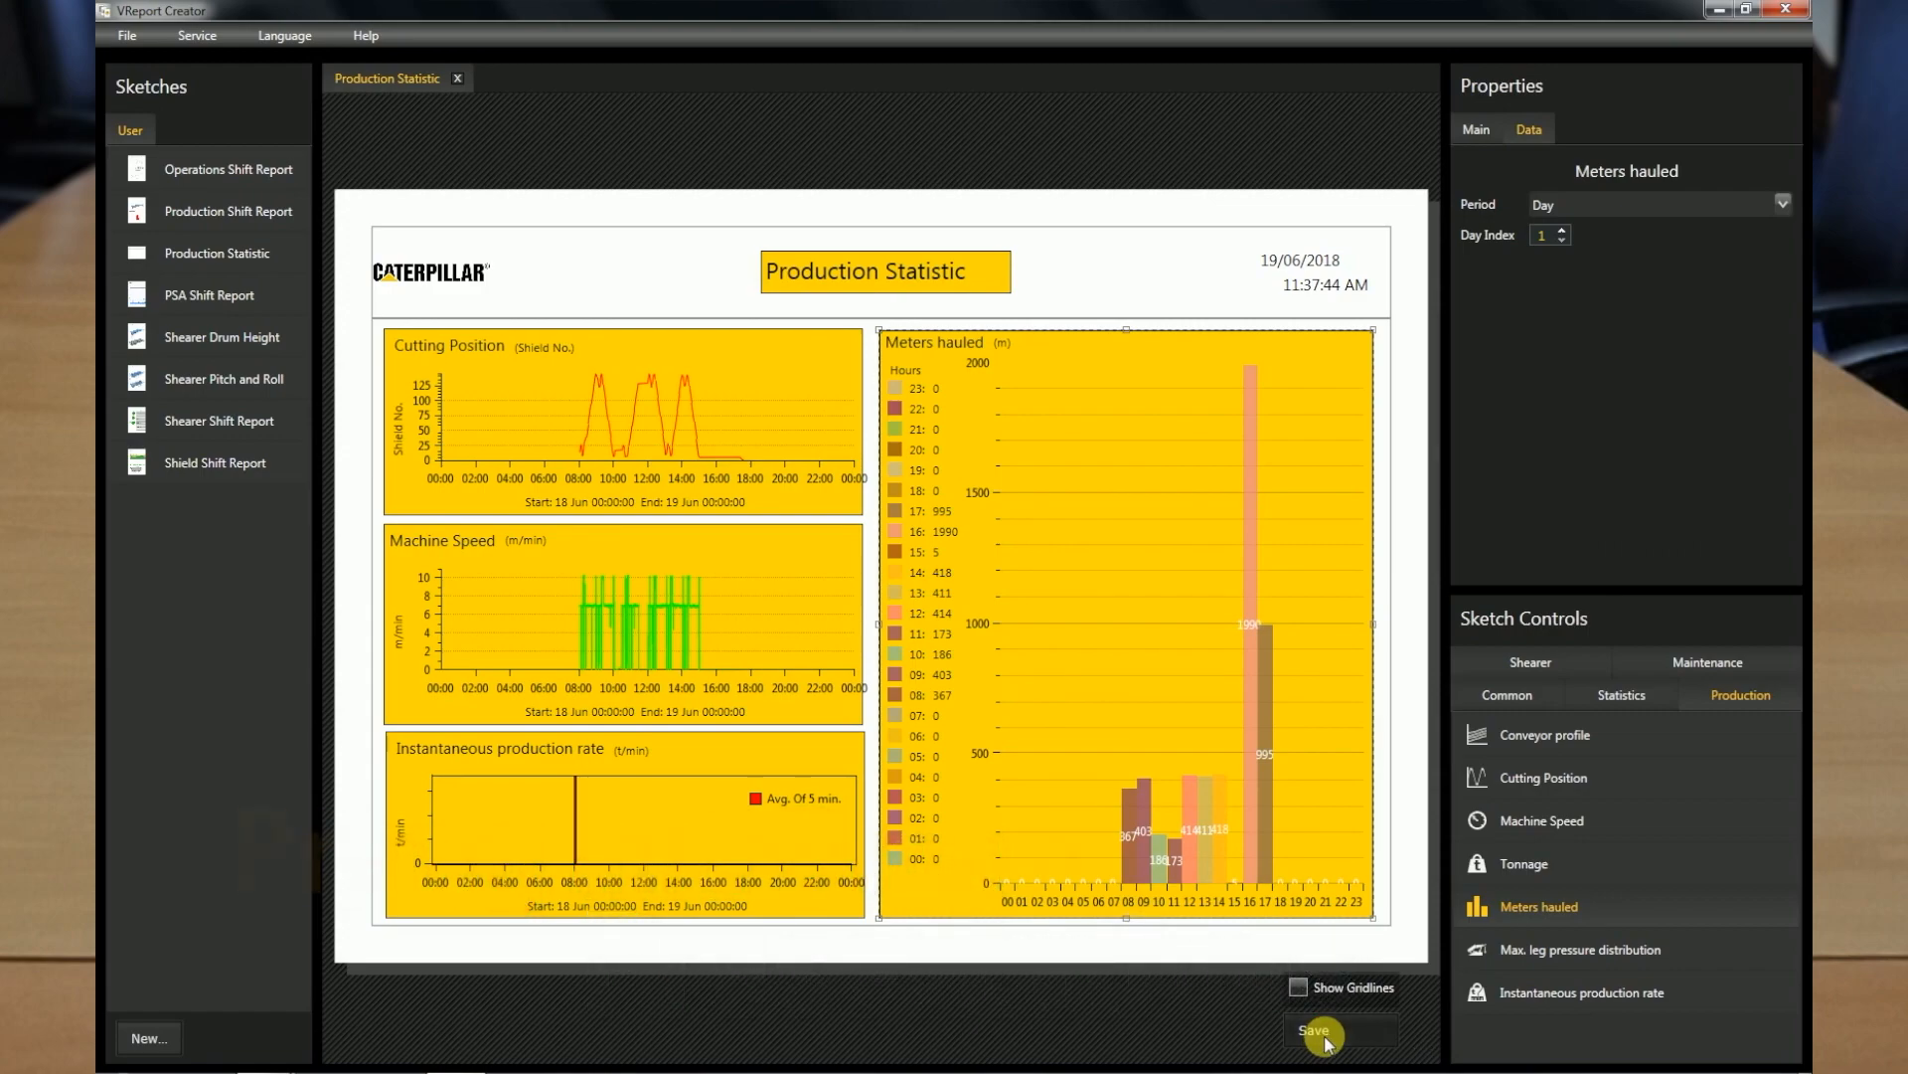
left_click(1321, 1031)
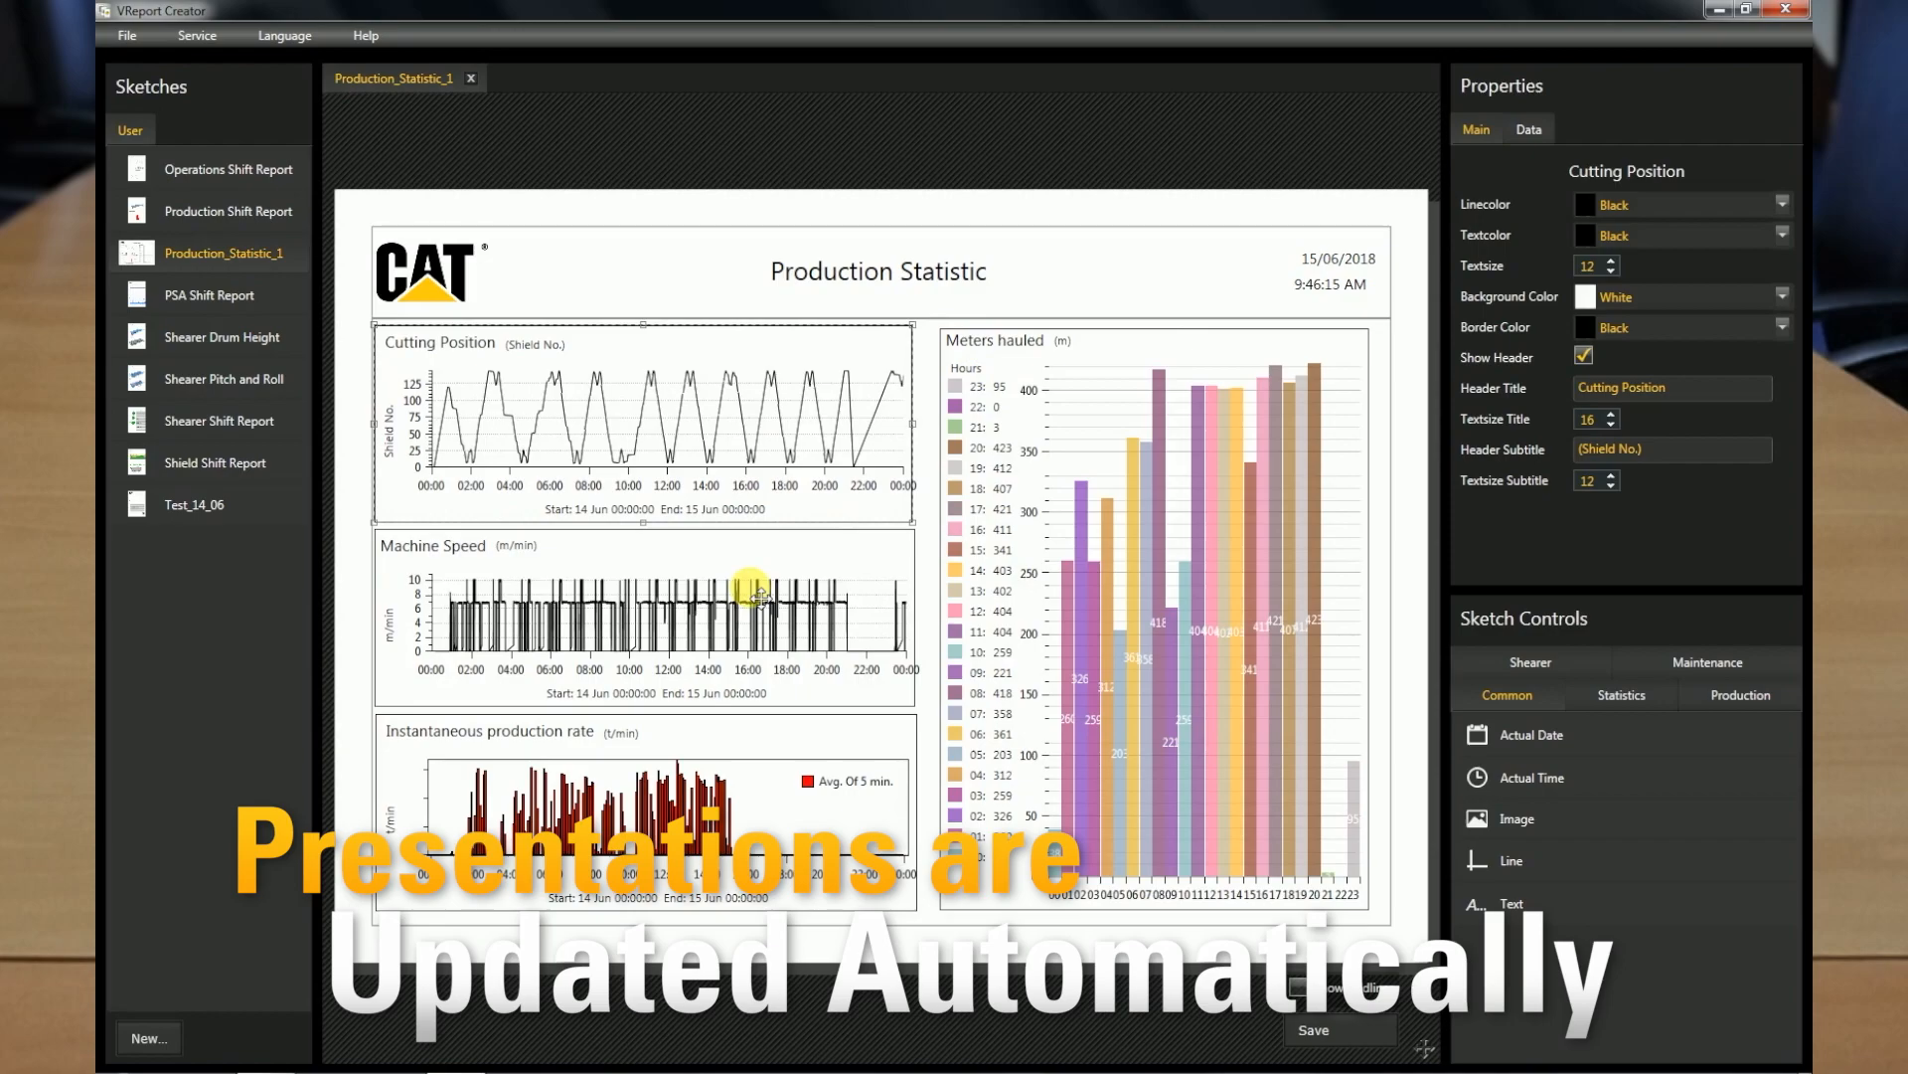